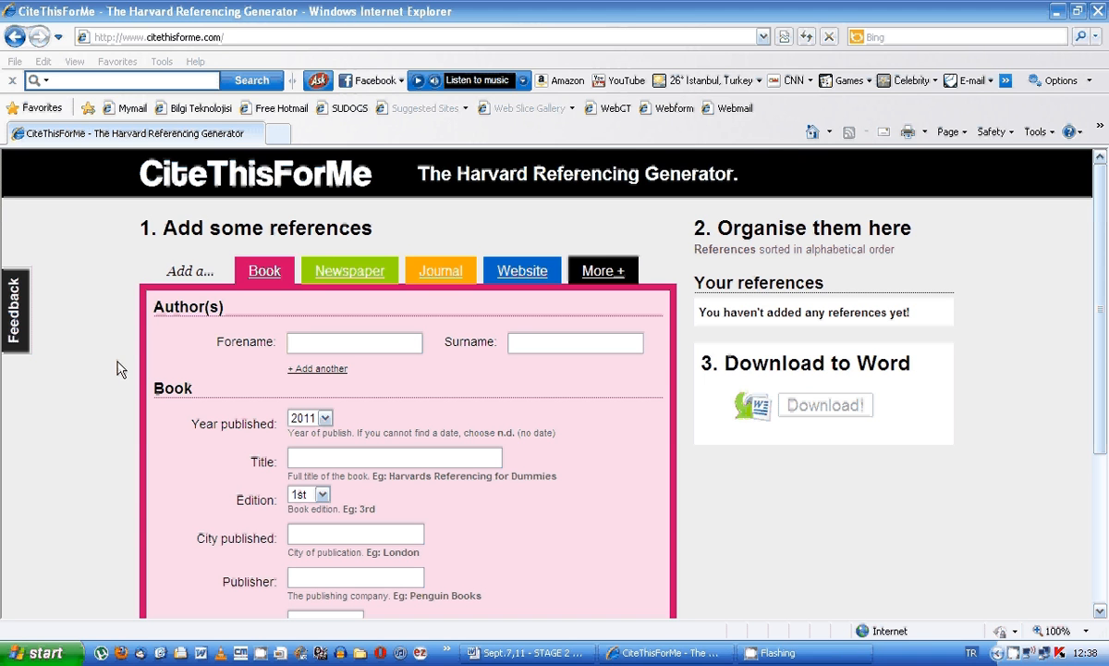
mouse_move(101, 363)
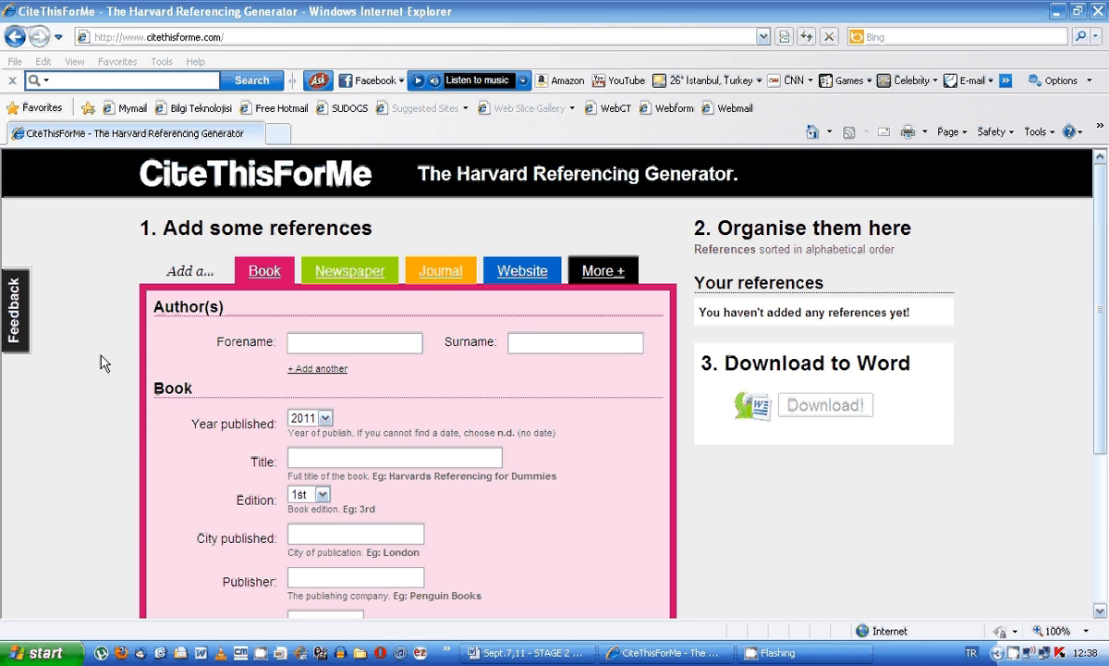
mouse_move(113, 363)
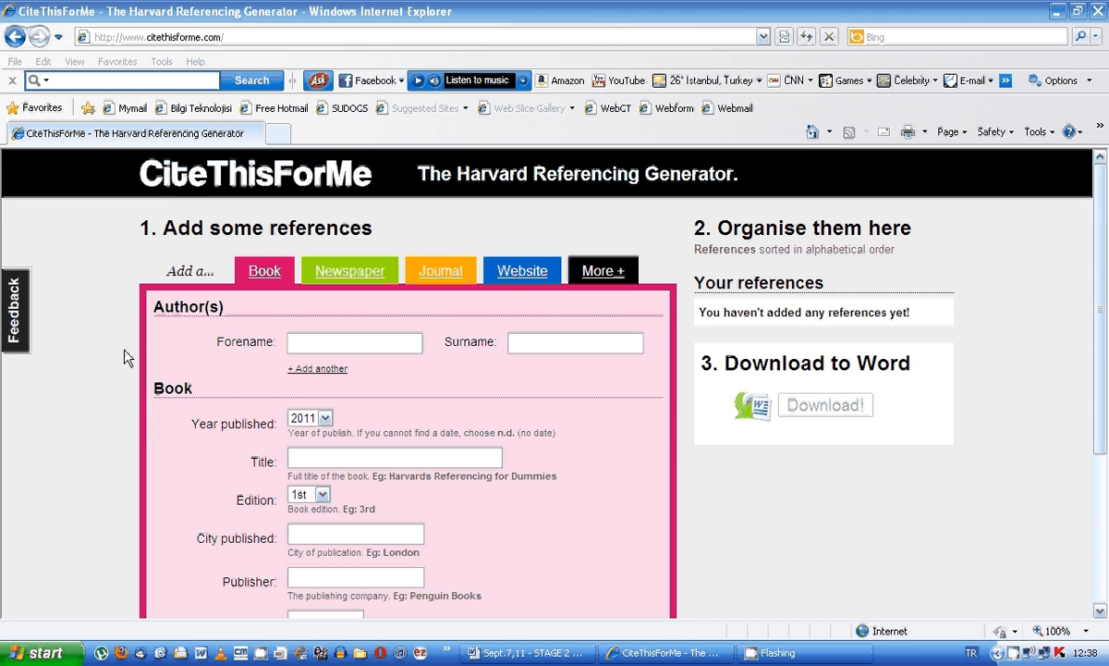
mouse_move(487, 197)
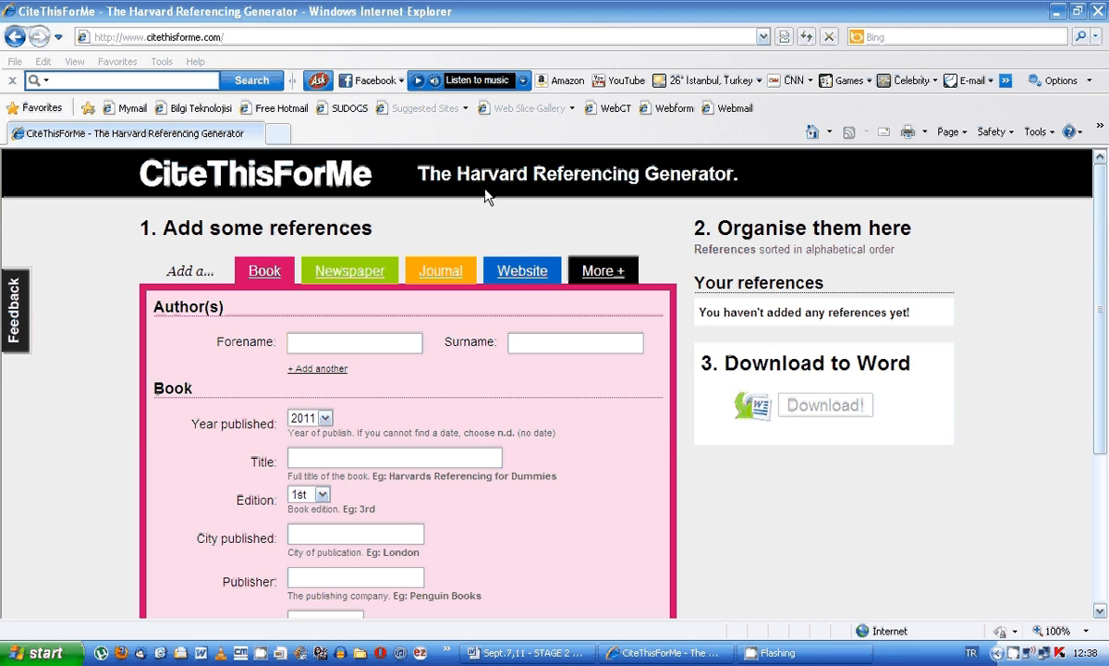
mouse_move(748, 181)
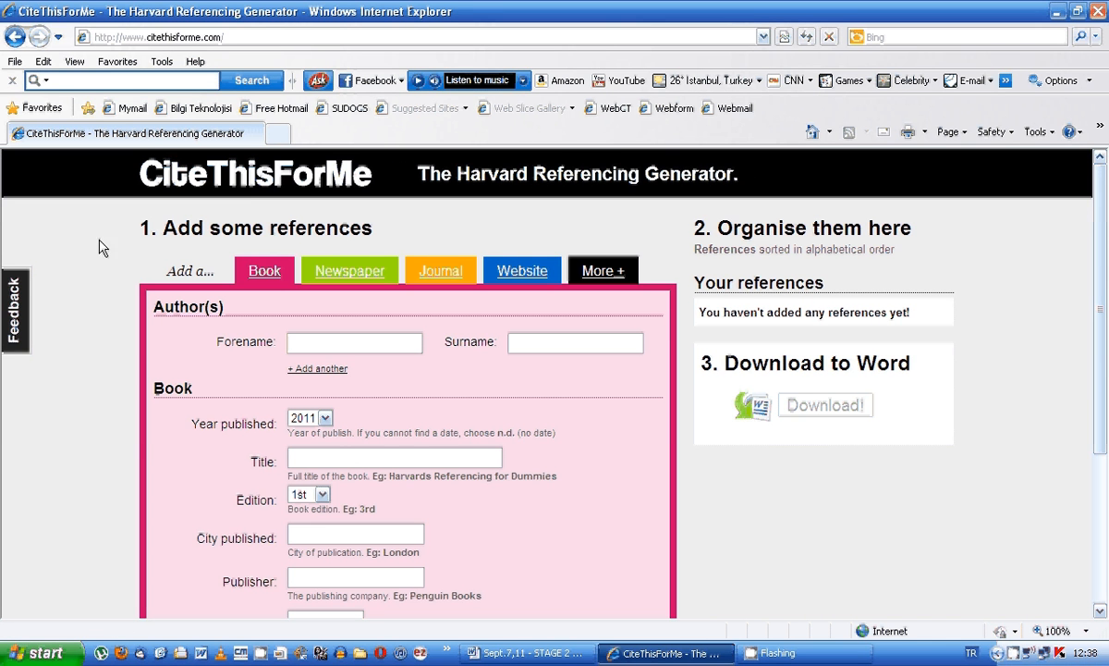
mouse_move(210, 254)
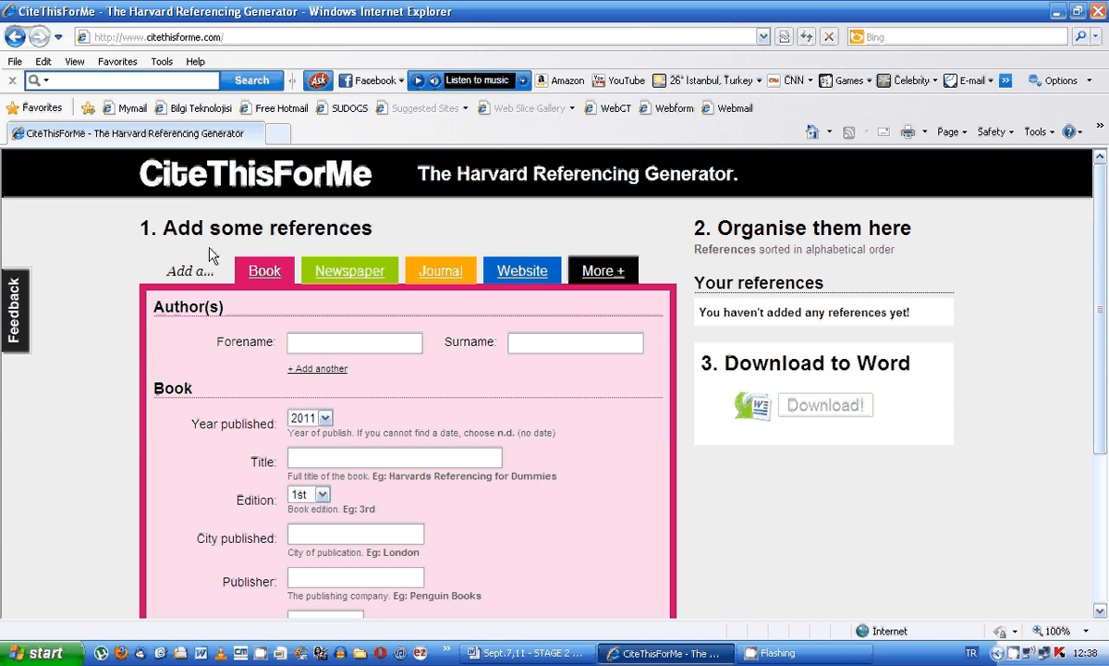
mouse_move(30, 327)
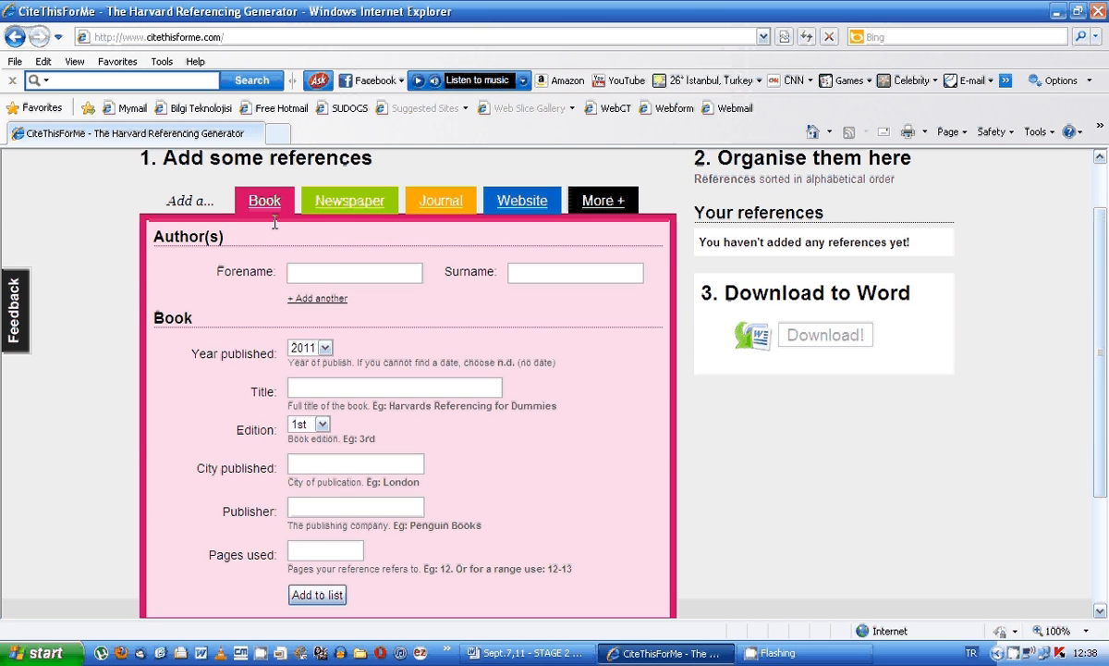
mouse_move(288, 227)
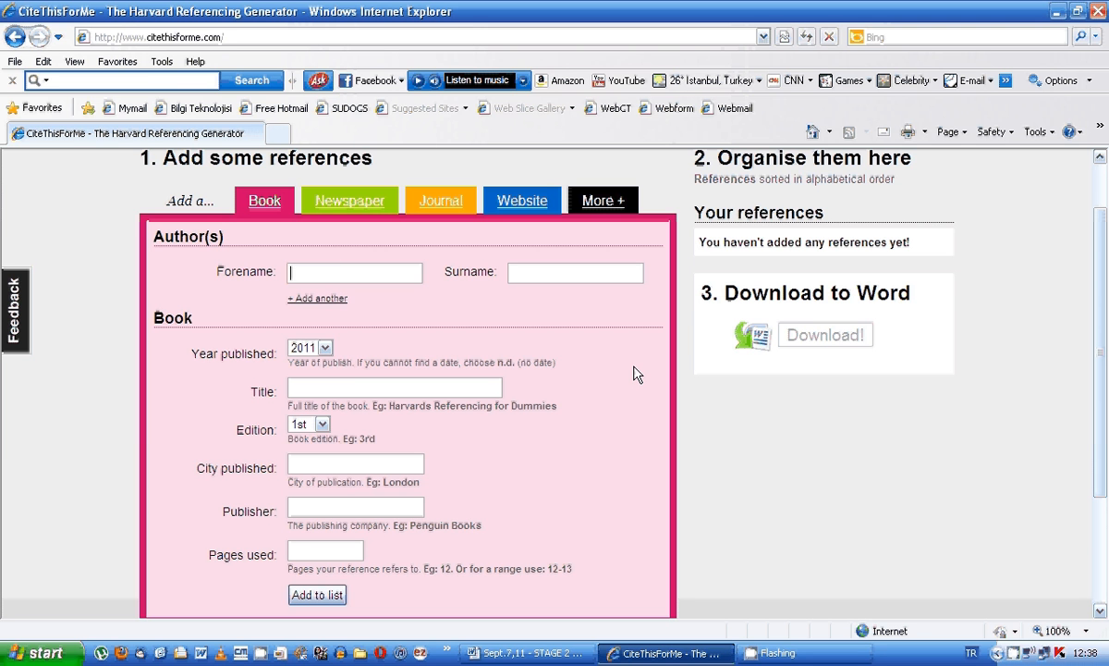
Enter the author John Smith and select 2010 as the publication year.
type("Jo")
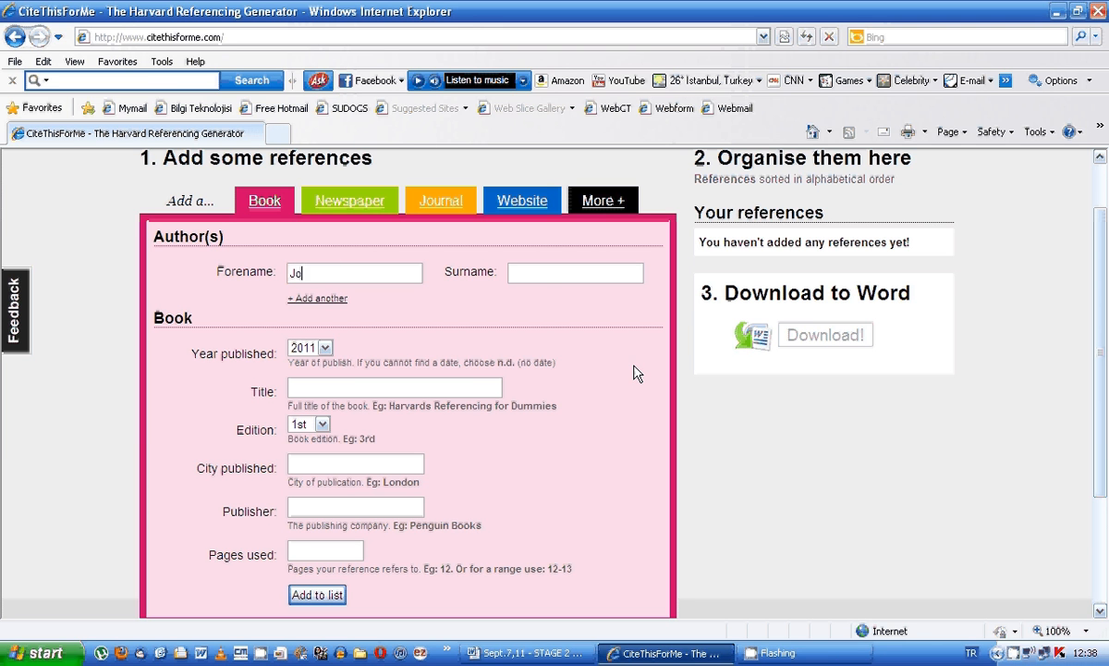
left_click(575, 272)
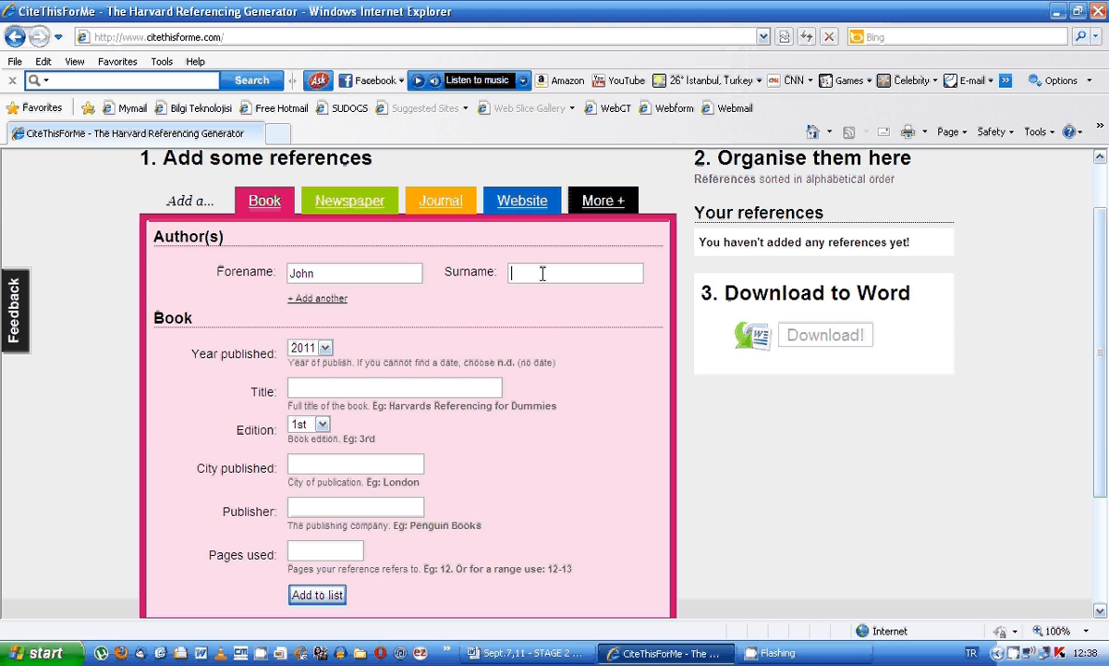
type("Smith")
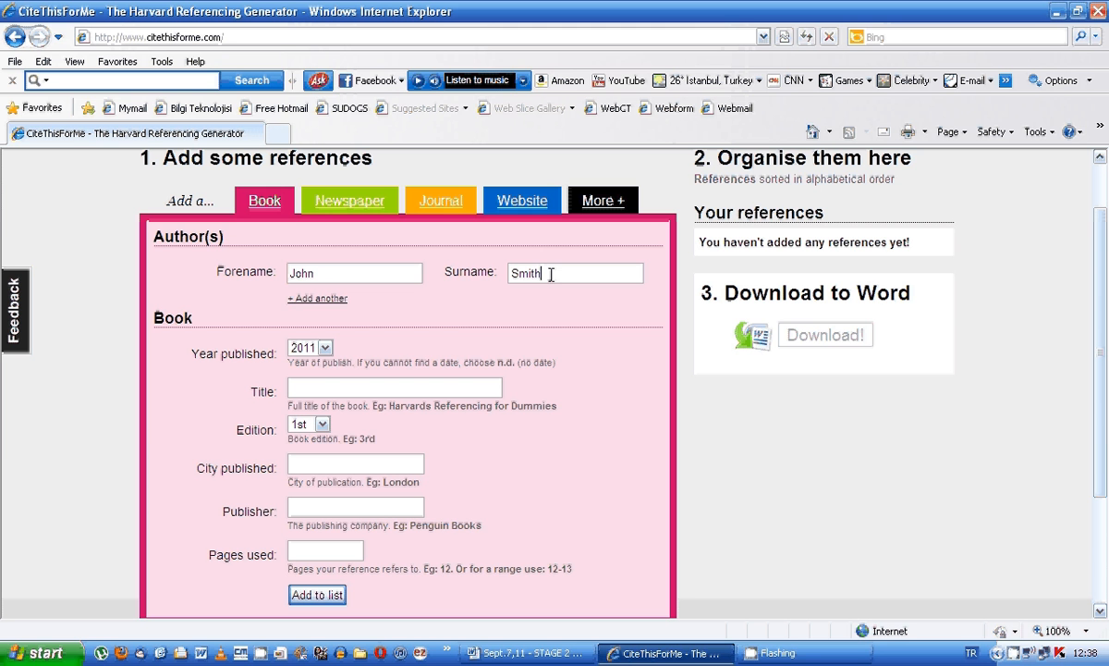
left_click(323, 347)
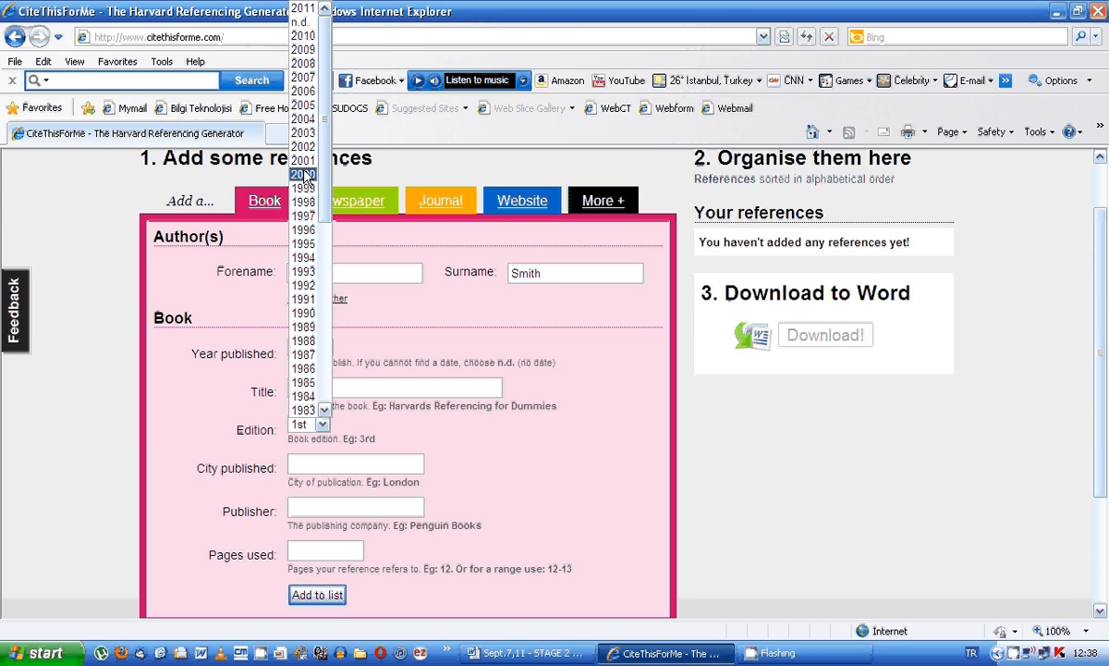
left_click(302, 174)
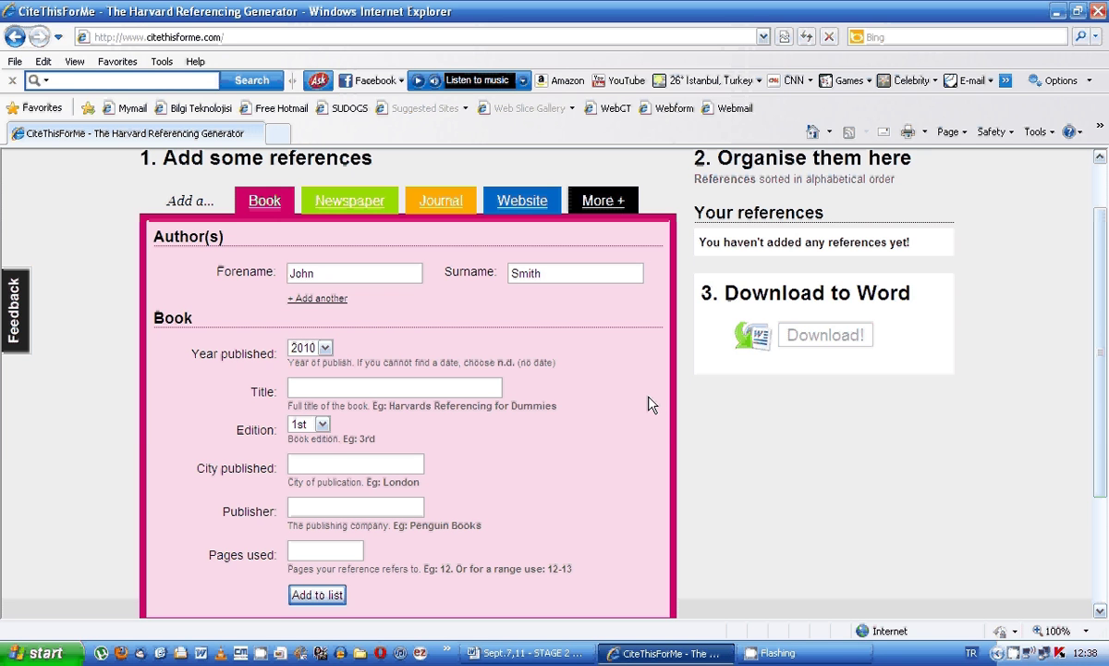
Fill in title 'This is a Book', city London, publisher ABC publishers, pages 10-11.
type("This is")
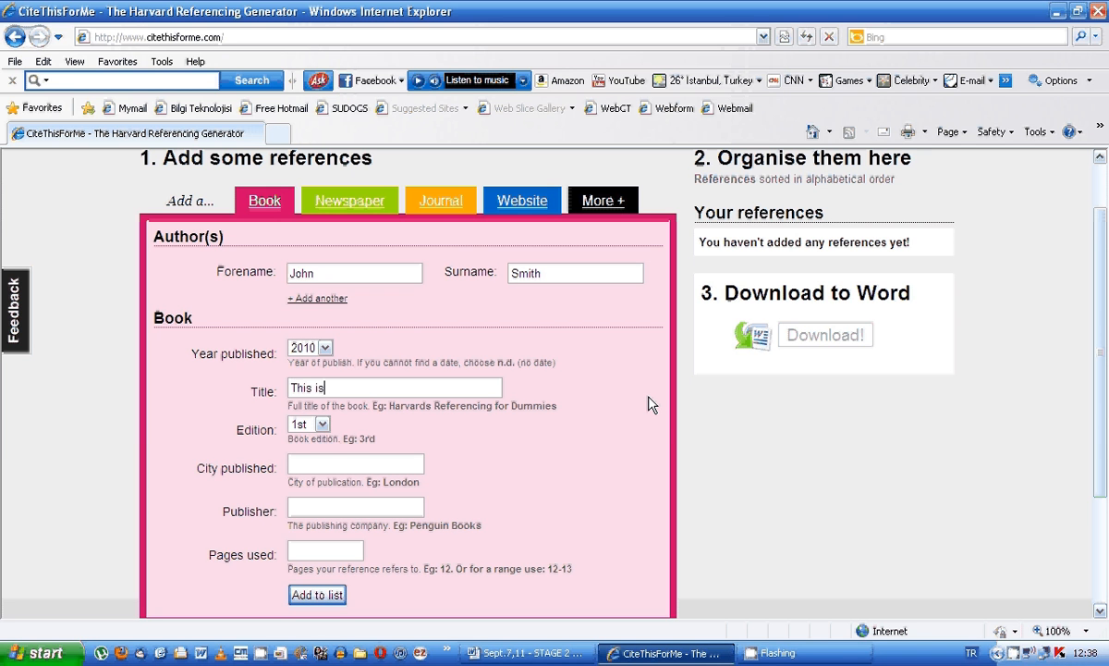
type("a Book")
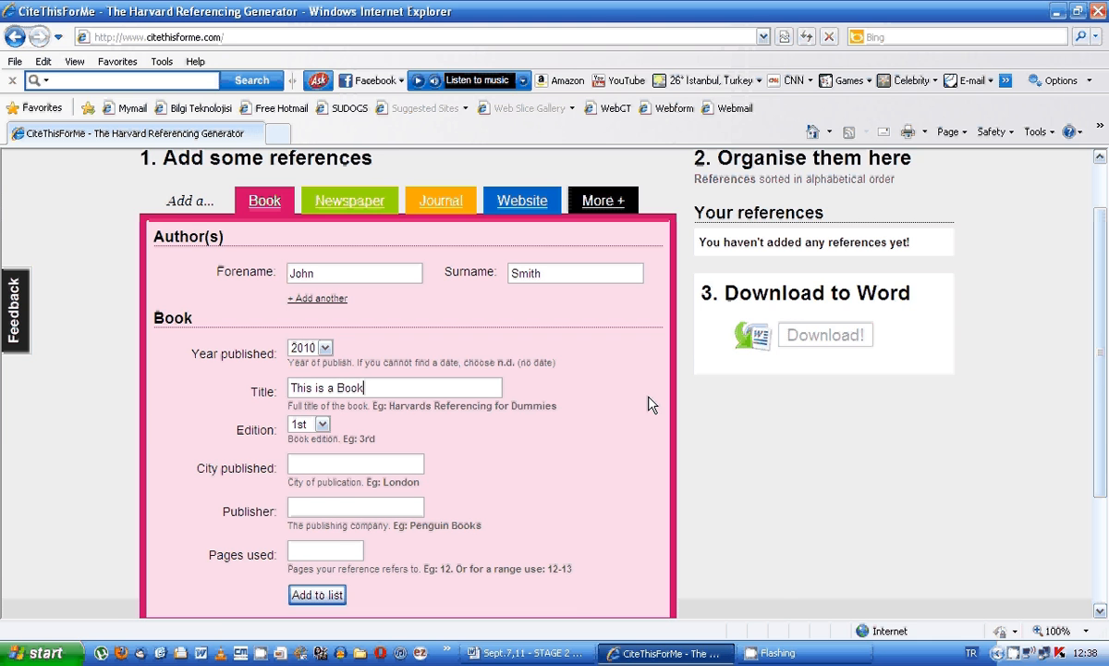
scroll("down", 3)
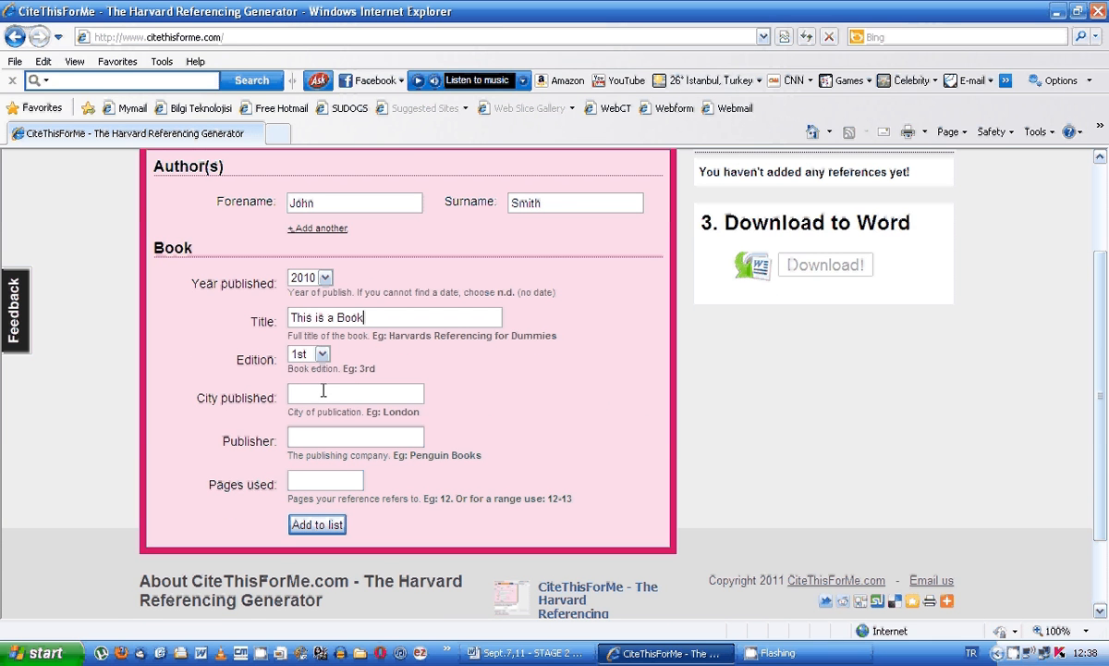
type("London")
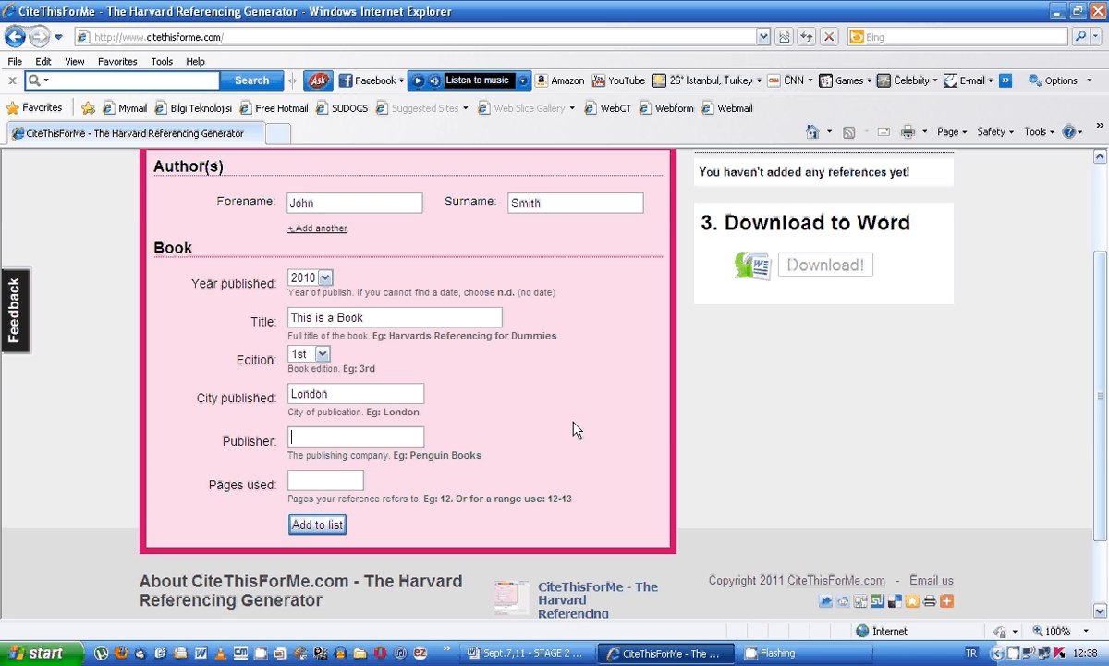
type("ABC")
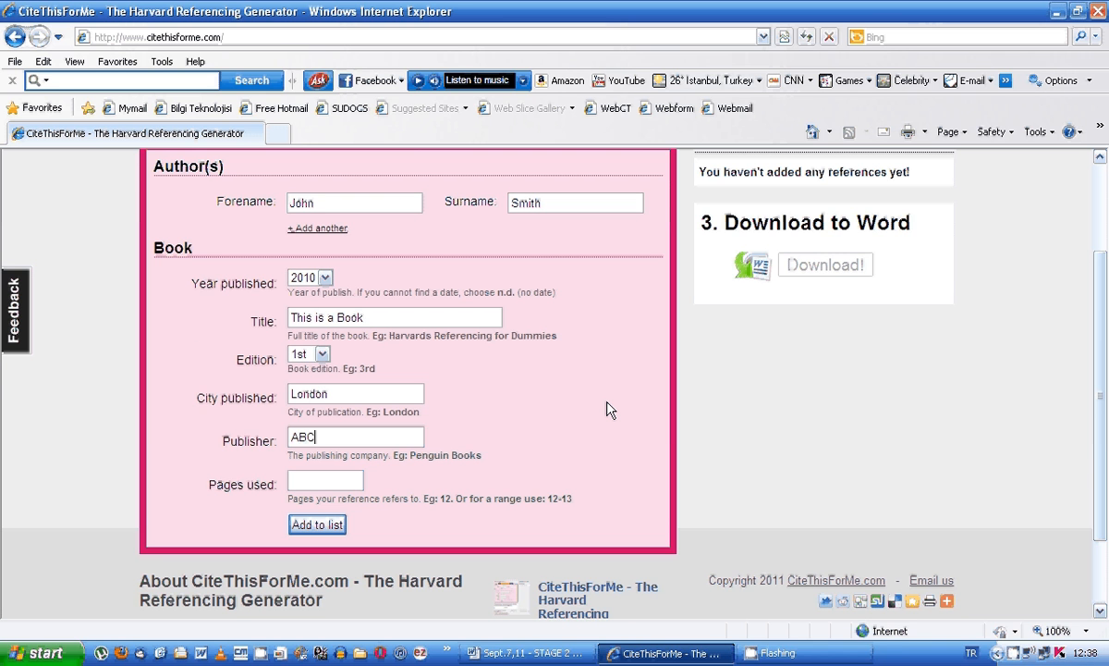
type("publishers")
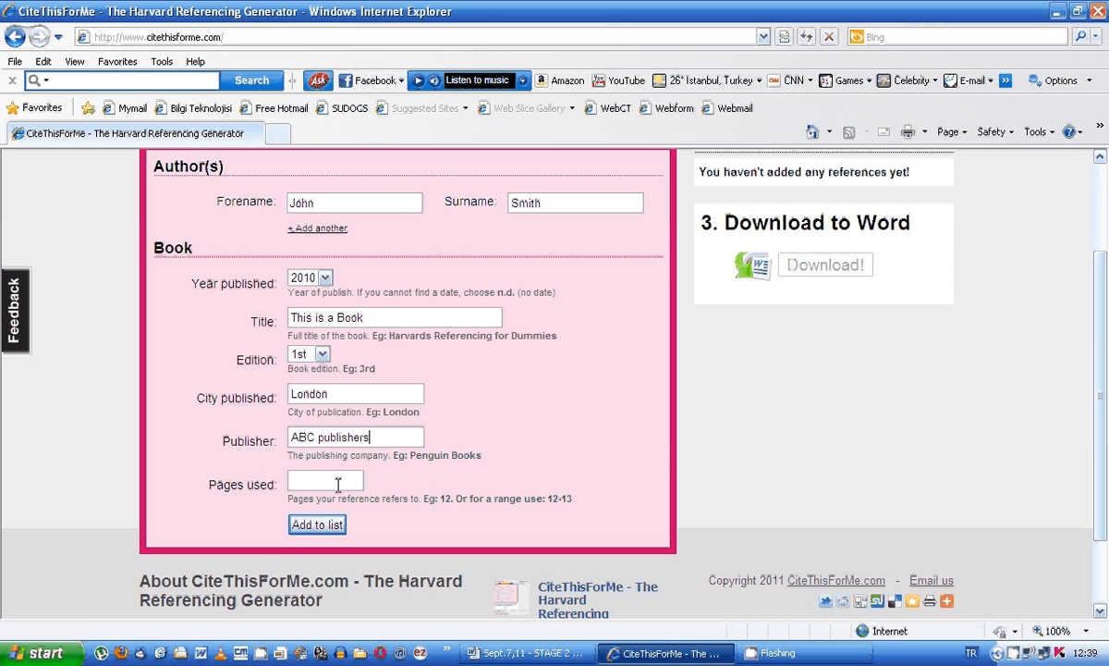
type("10-11")
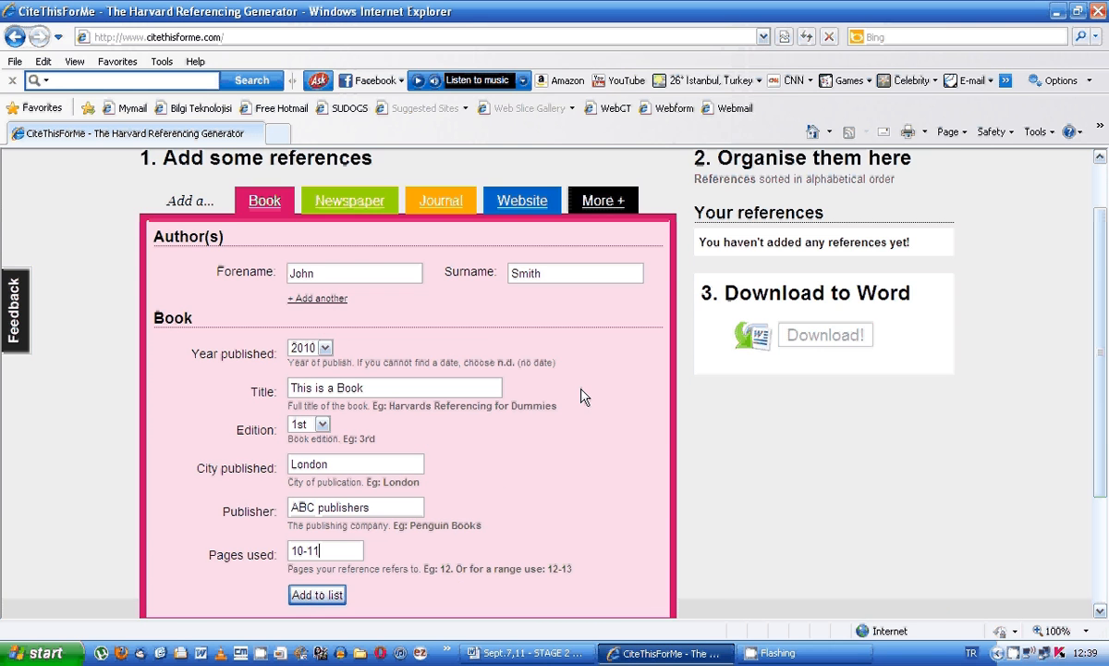
scroll("down", 3)
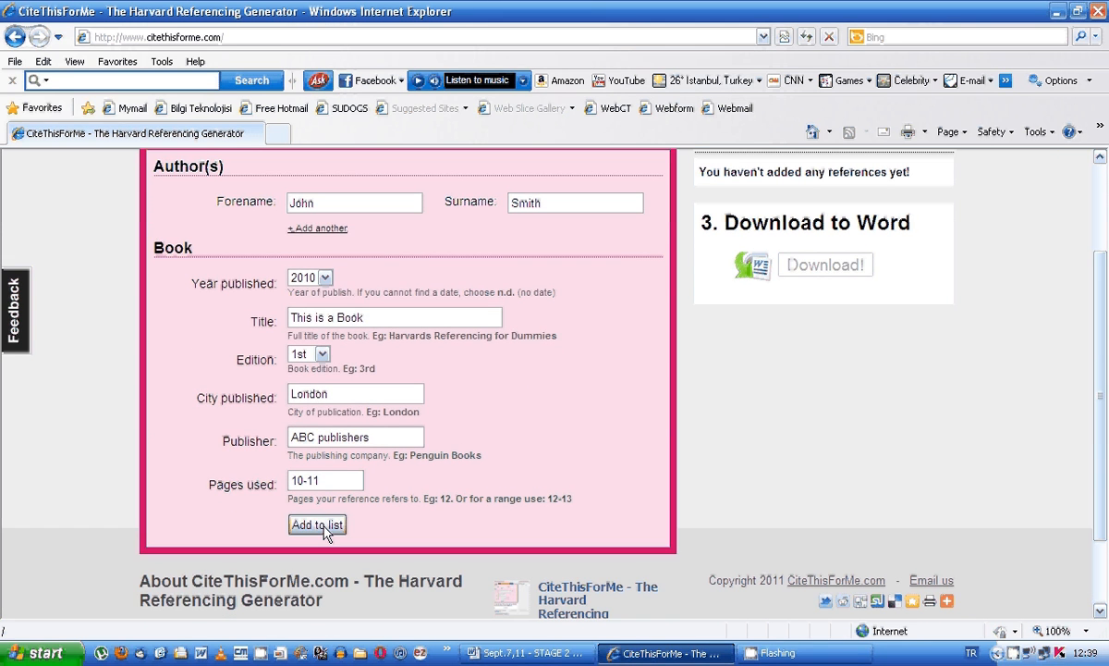
Add John Smith's 2010 'This is a Book' to the reference list.
left_click(317, 524)
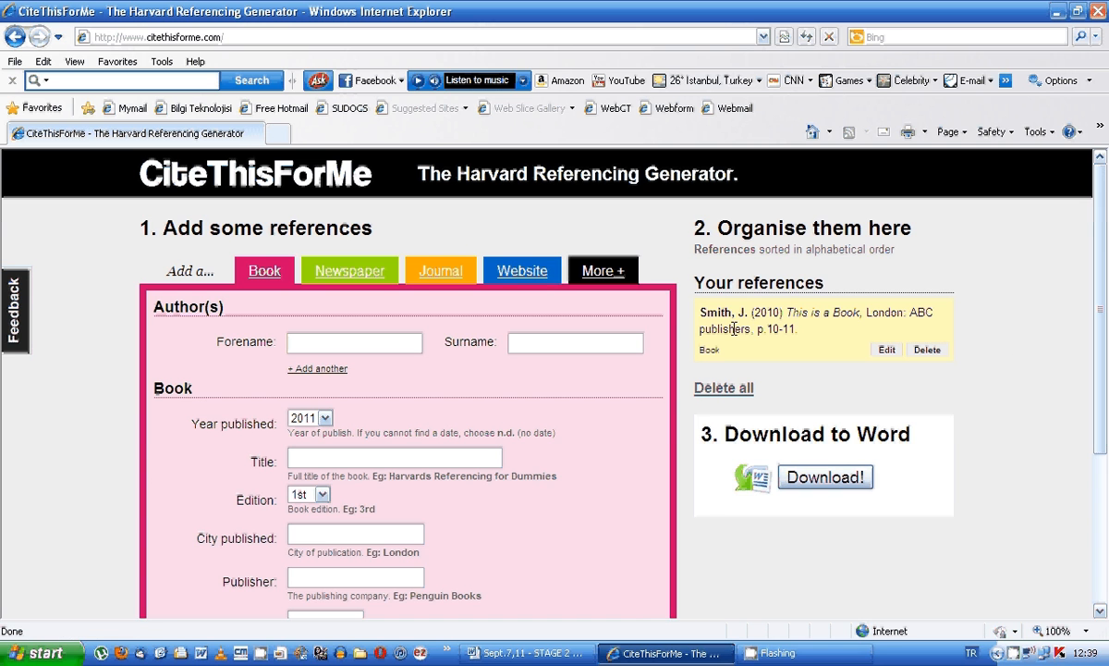
mouse_move(810, 340)
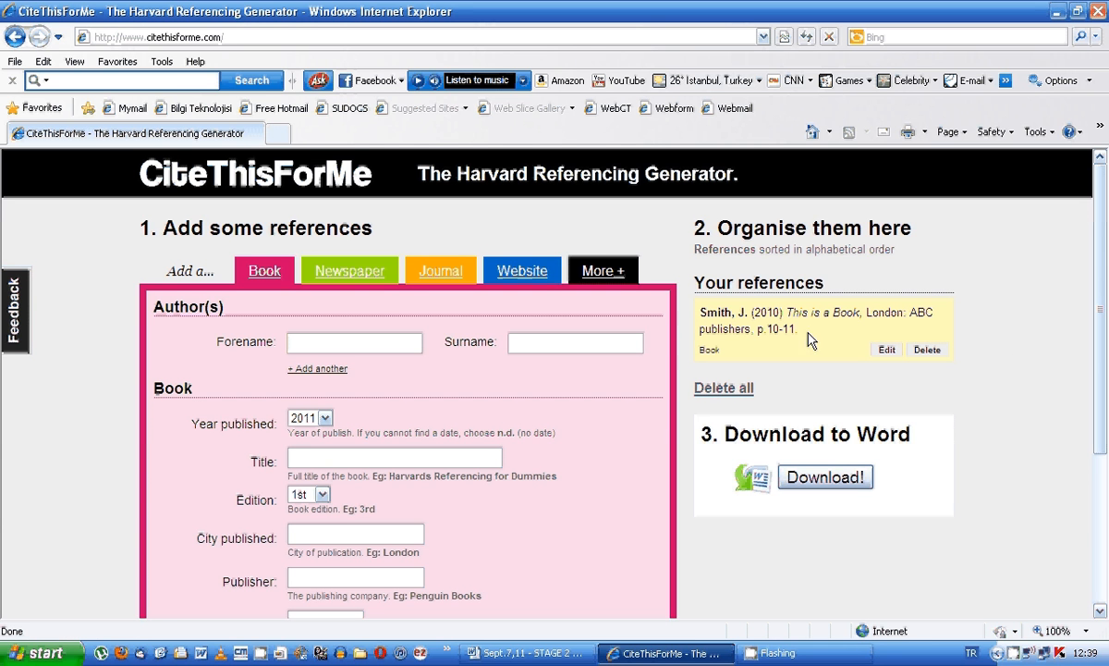
mouse_move(897, 498)
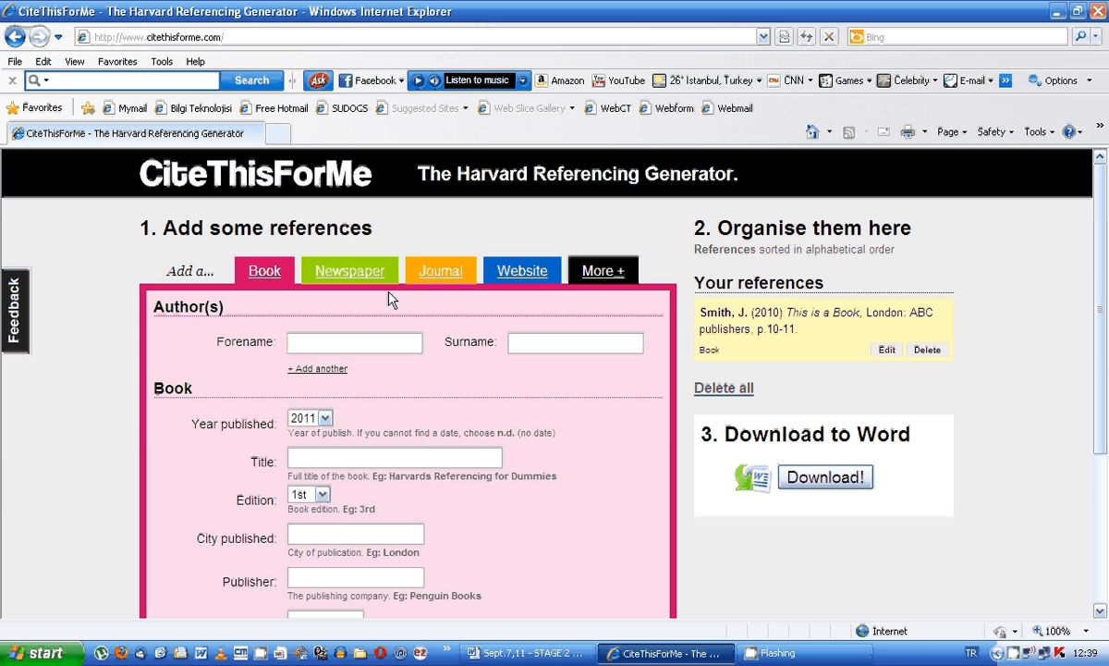
mouse_move(749, 309)
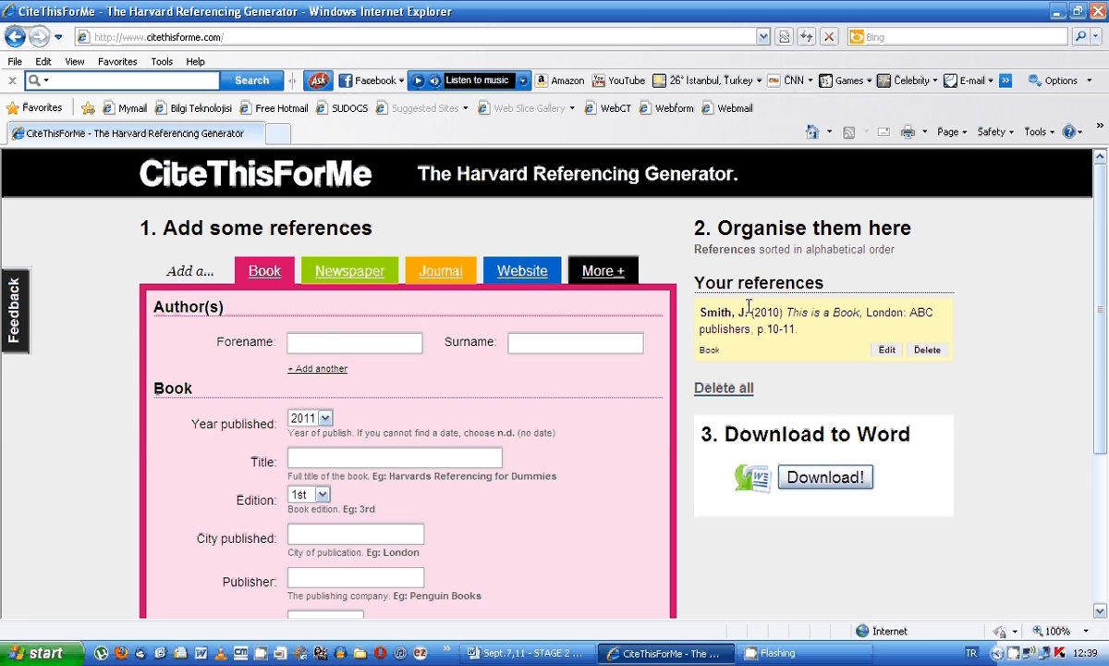
scroll("down", 3)
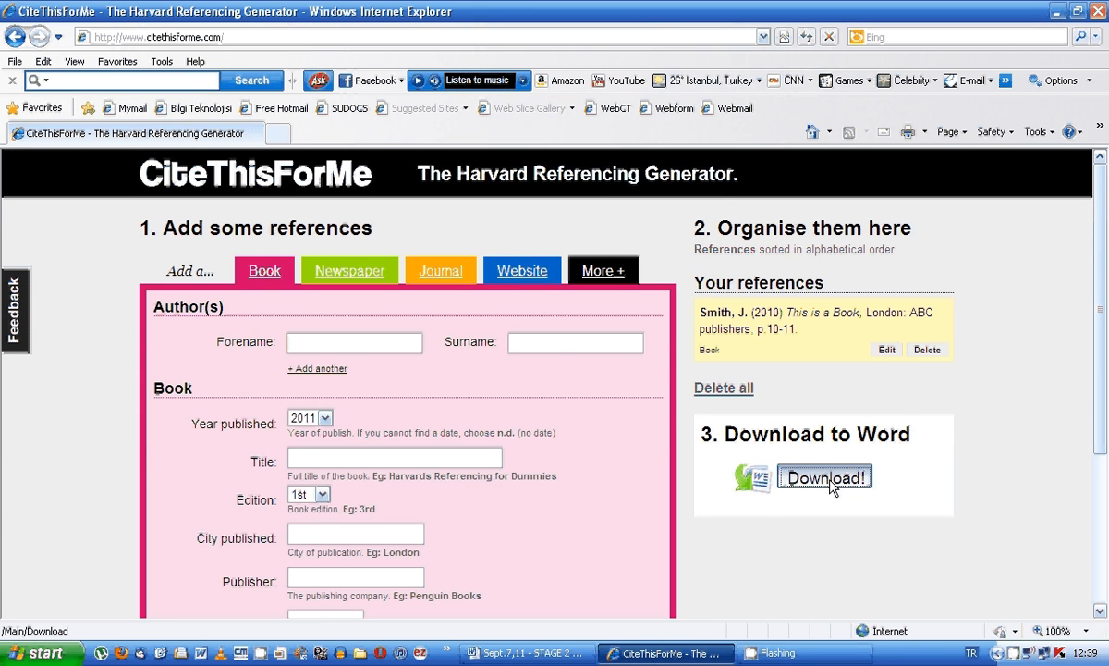
Download the reference list for Word as References.rtf.
left_click(826, 477)
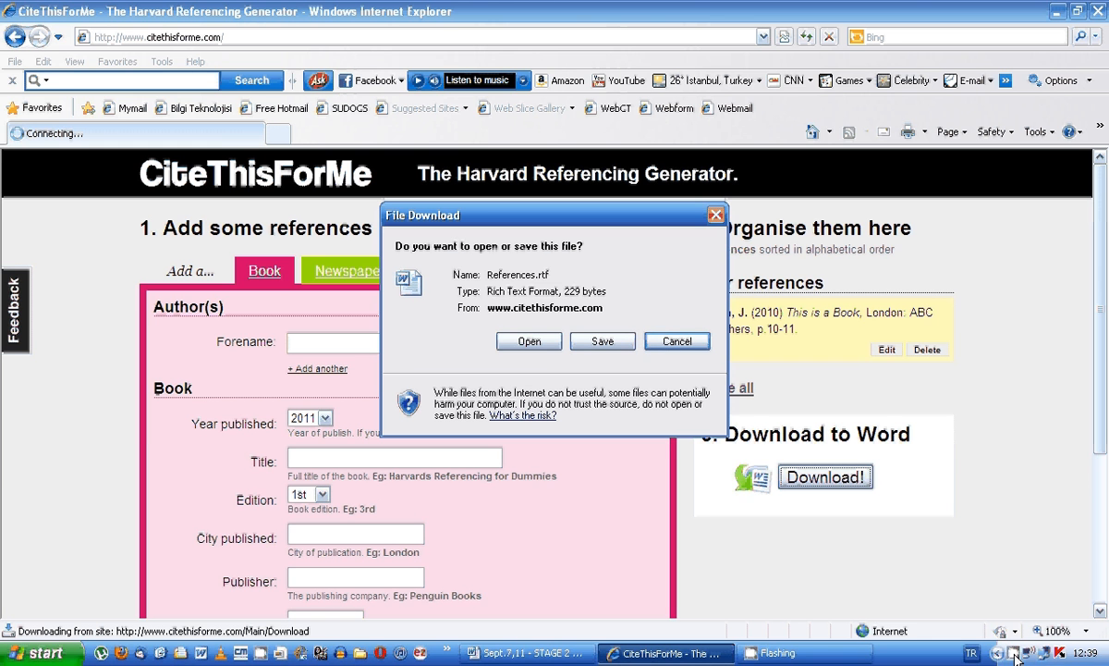
mouse_move(227, 48)
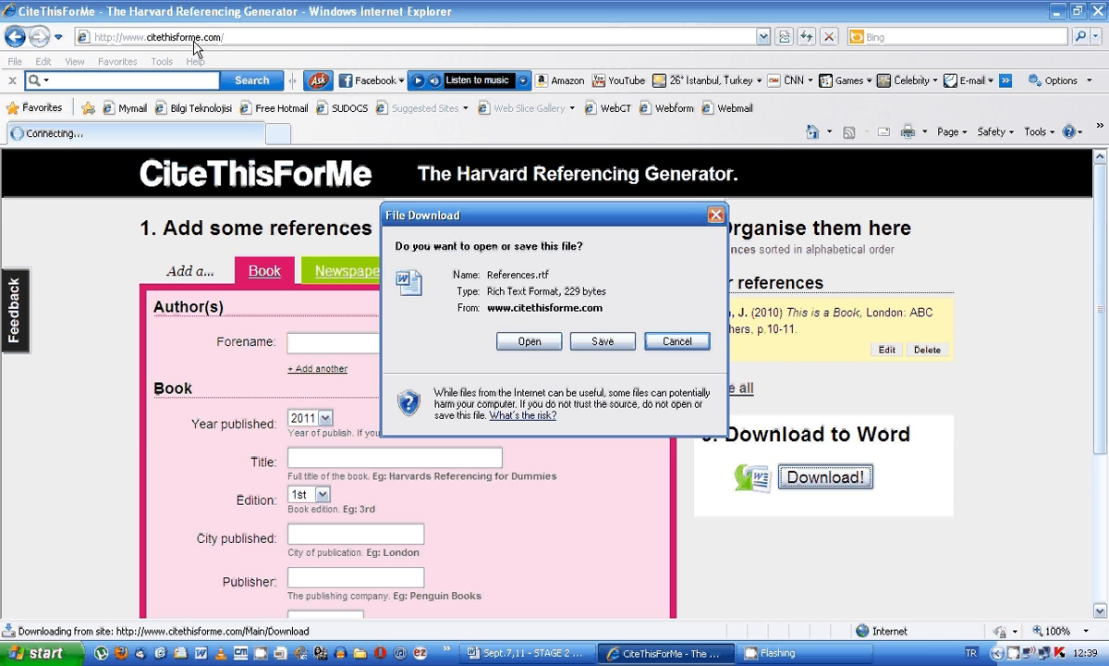
mouse_move(242, 42)
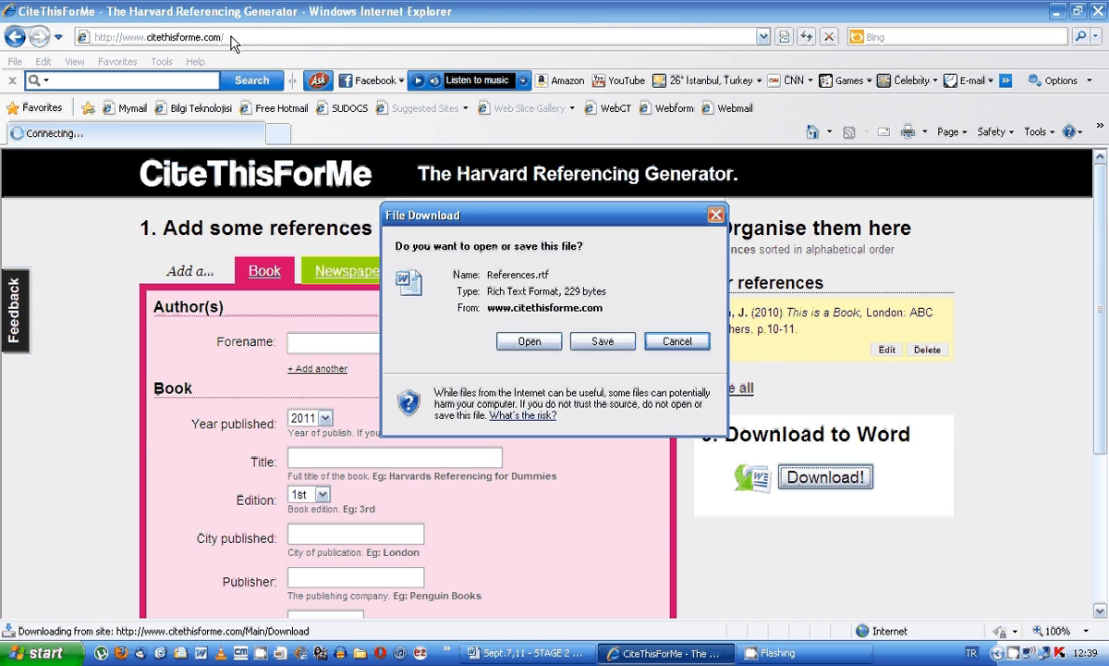